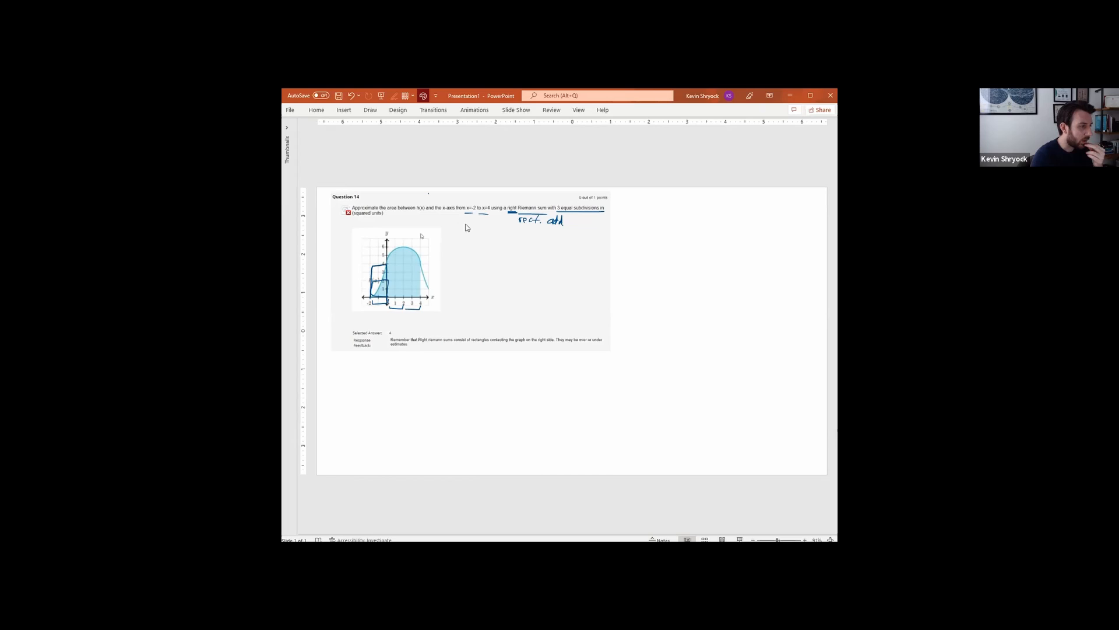
Step: Ink three right-endpoint rectangles over the graph from x = −2 to 4
left_click(370, 110)
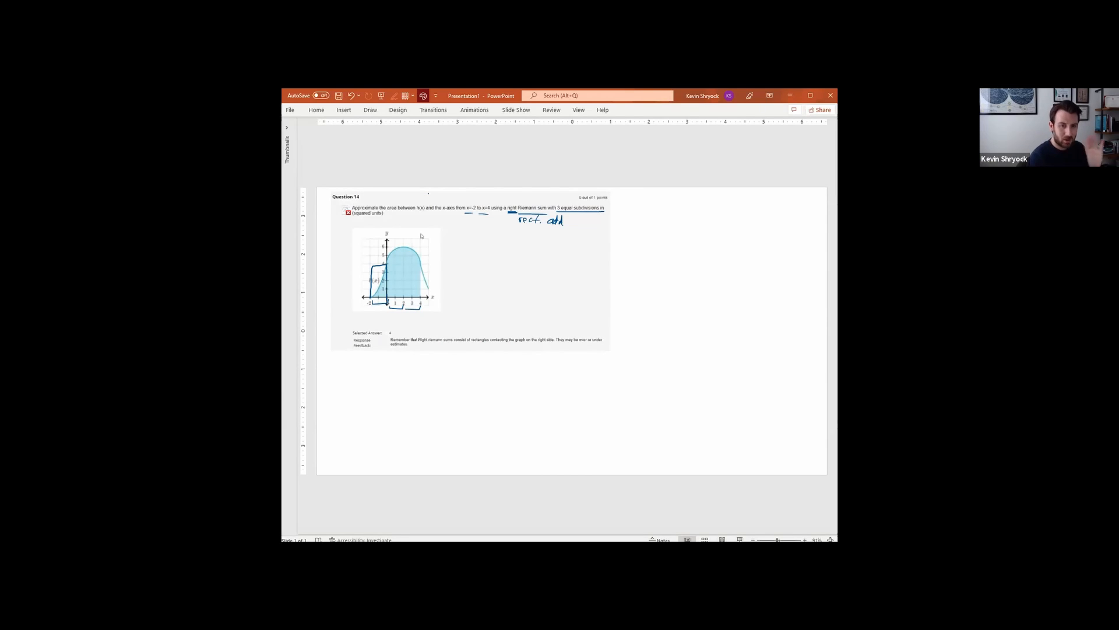
left_click(370, 109)
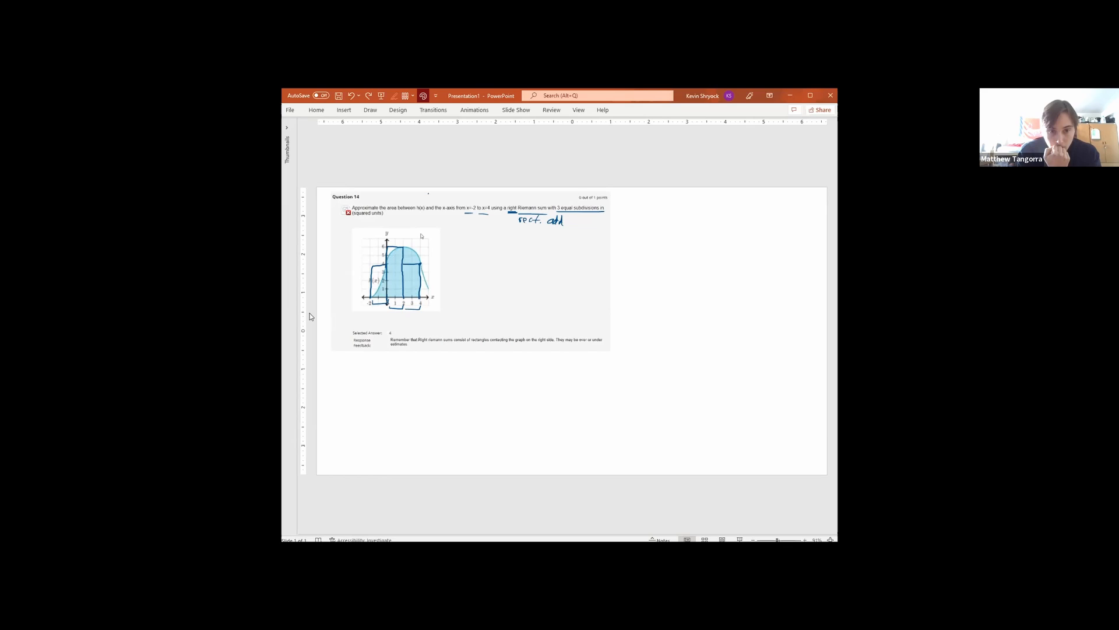
Step: Handwrite rectangle areas R1=8, R2=12, R3=8 and box the total A = 28 sq. units
left_click_drag(499, 250, 508, 263)
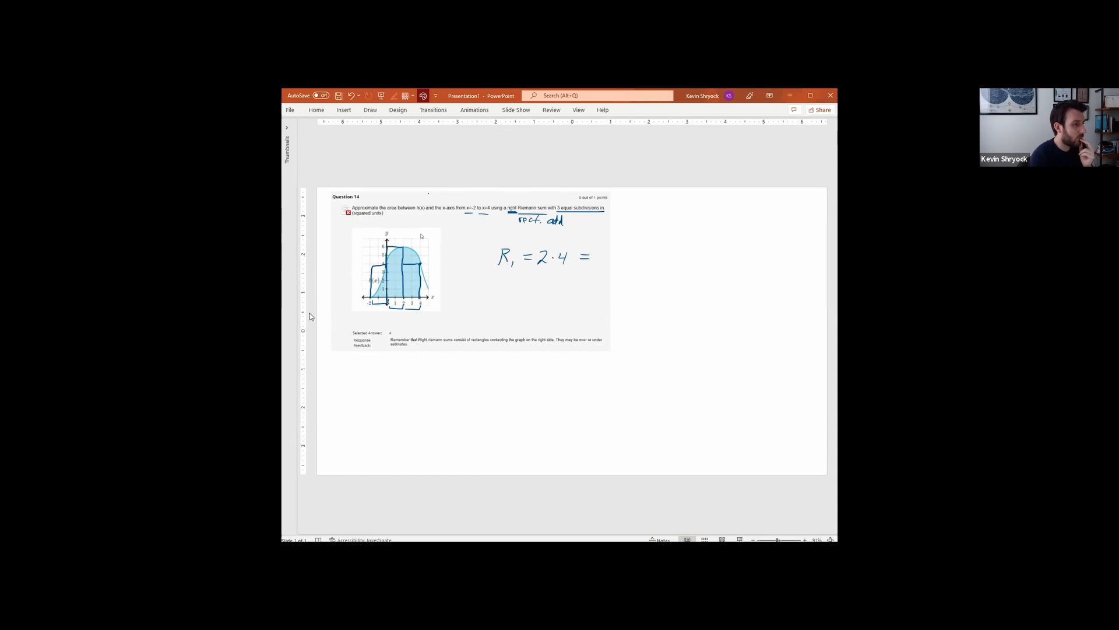
type("8")
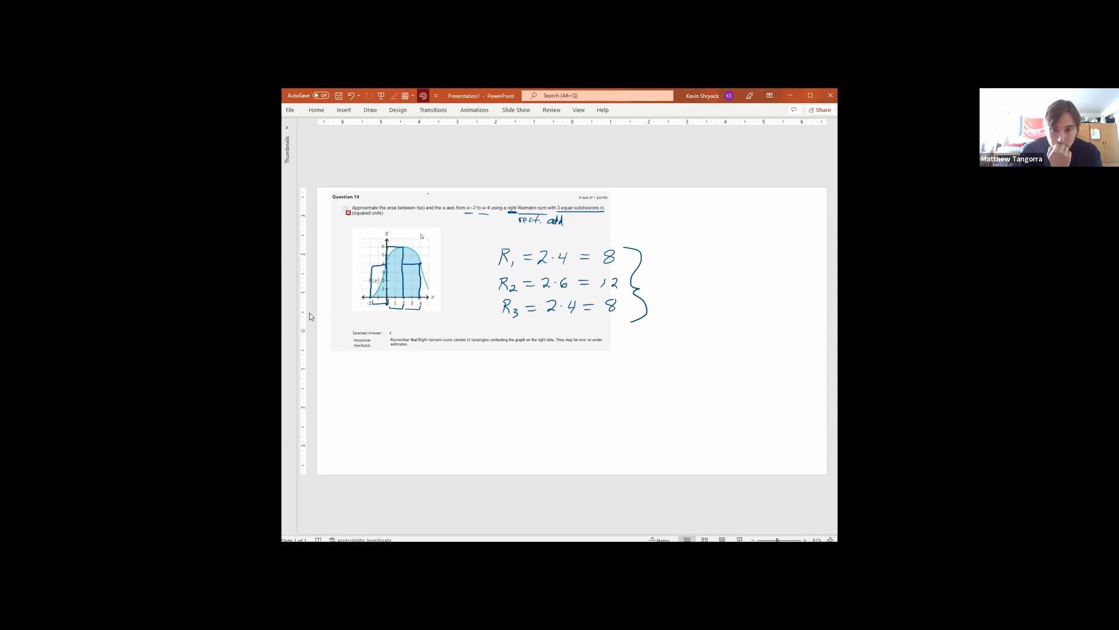
left_click_drag(675, 289, 684, 275)
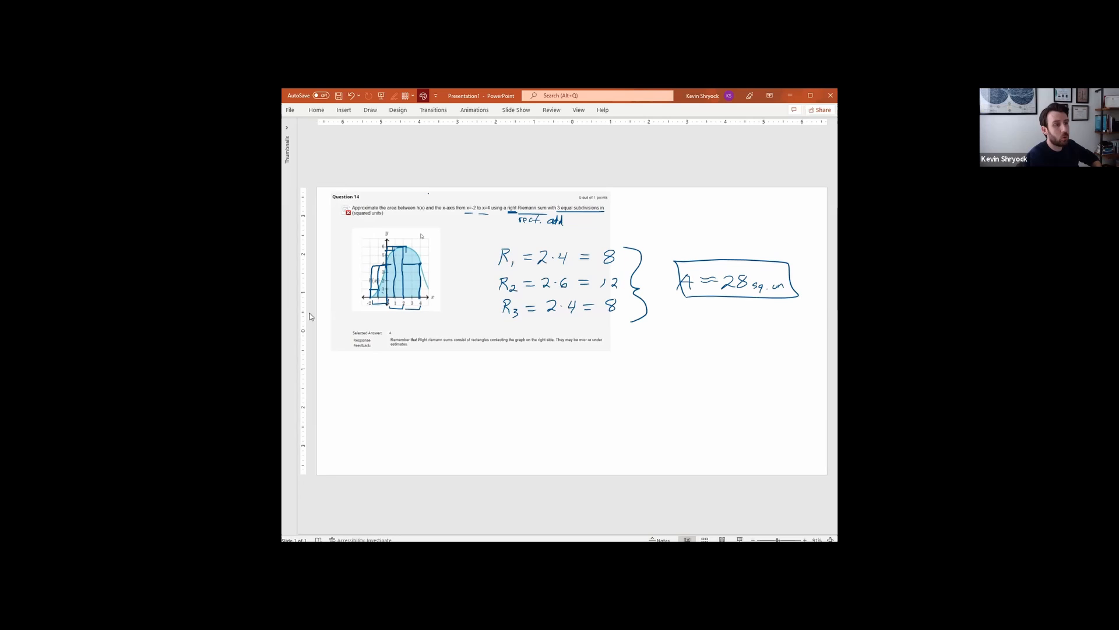
Step: Ink an arrow pointing at the boxed 28 sq. units answer and a check mark beside it
left_click_drag(700, 210, 674, 229)
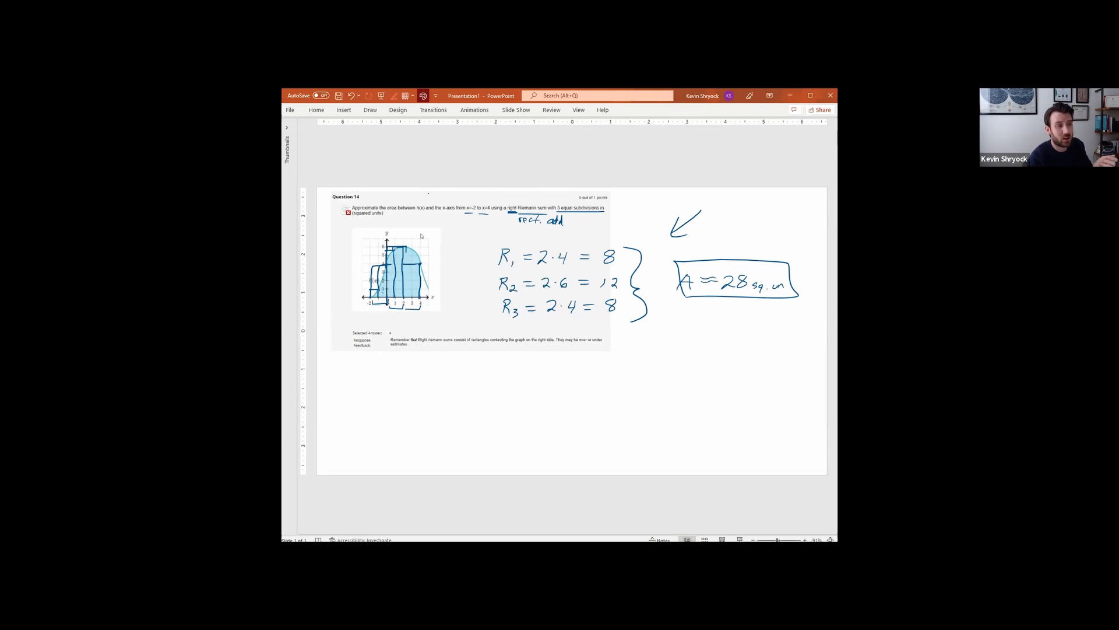
left_click_drag(774, 253, 785, 242)
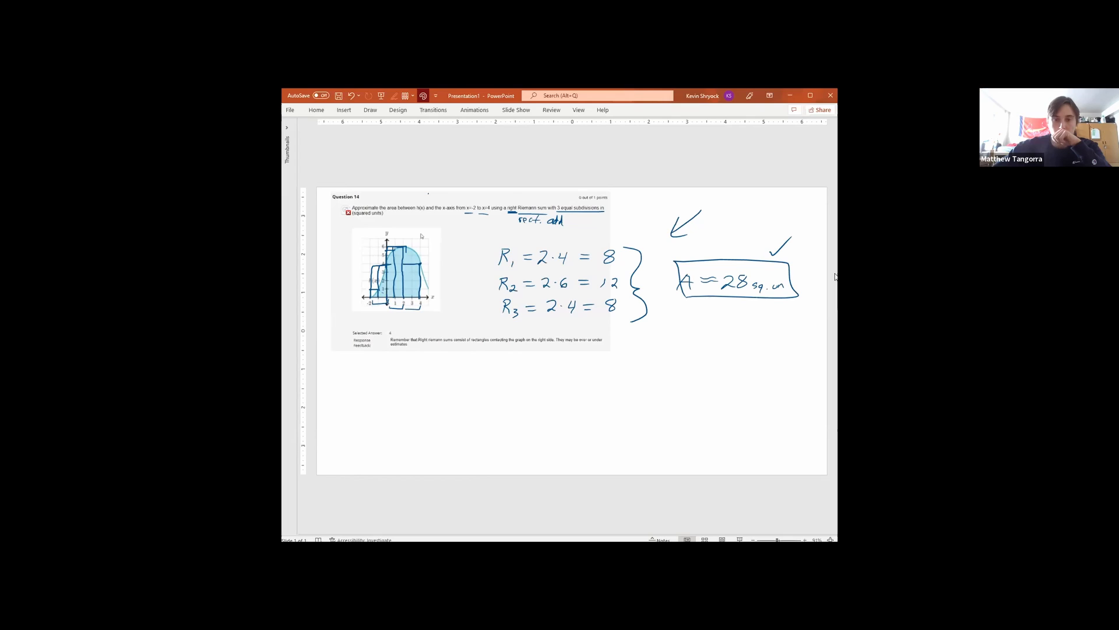
mouse_move(834, 388)
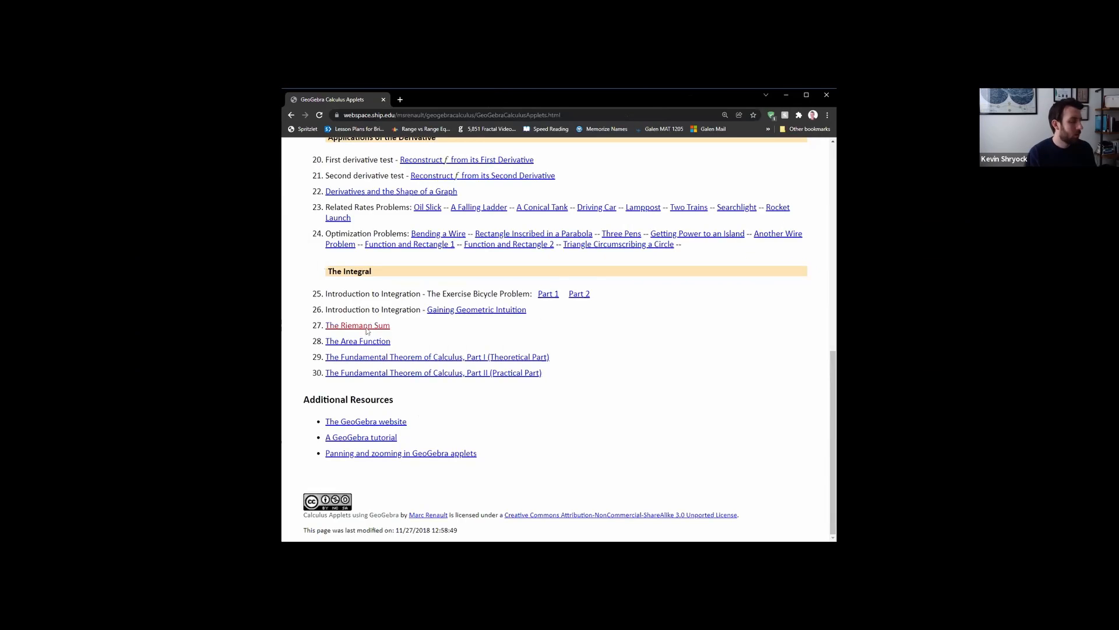
Step: Open 'The Riemann Sum' GeoGebra applet from the calculus applets list
left_click(356, 325)
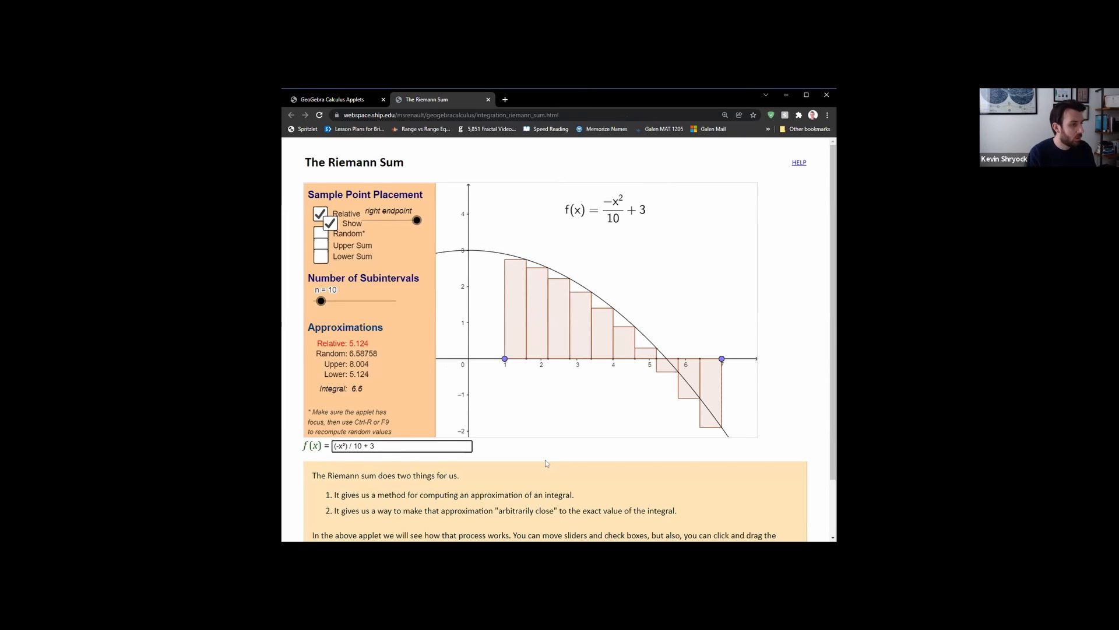
mouse_move(689, 365)
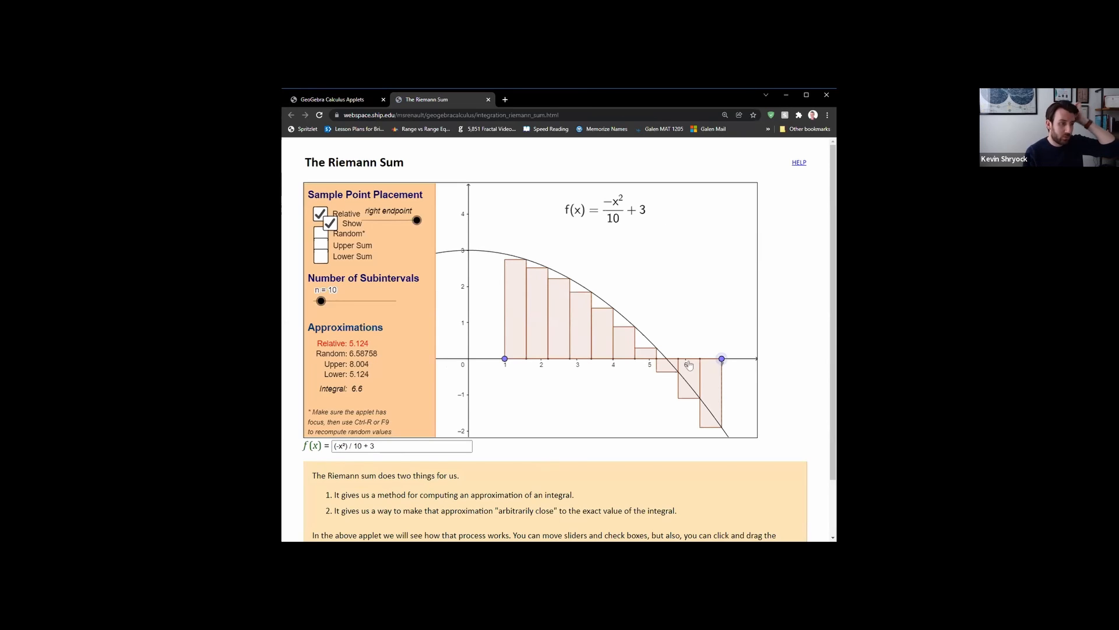
Step: End the interval at the x-intercept near 5.5 and move sample points toward subinterval midpoints
left_click_drag(721, 359, 664, 359)
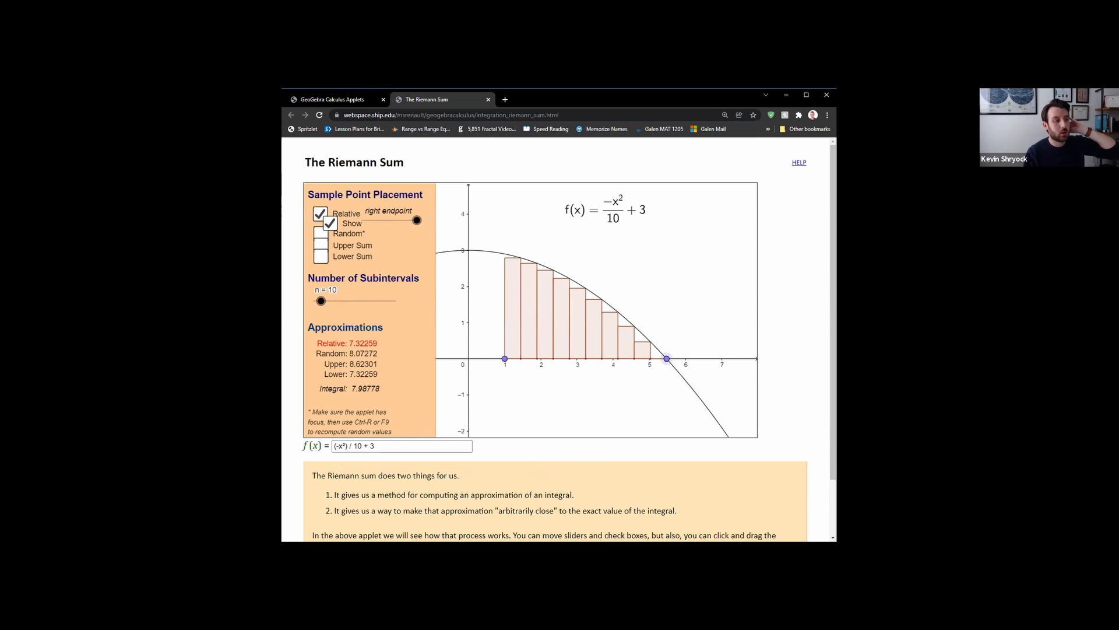
mouse_move(477, 310)
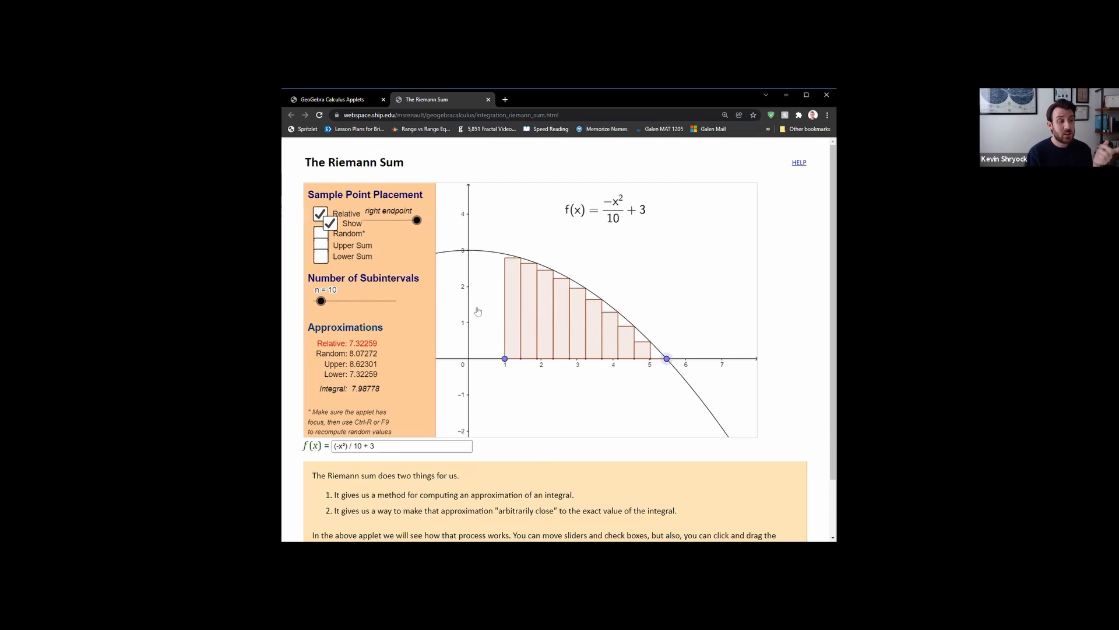
mouse_move(477, 363)
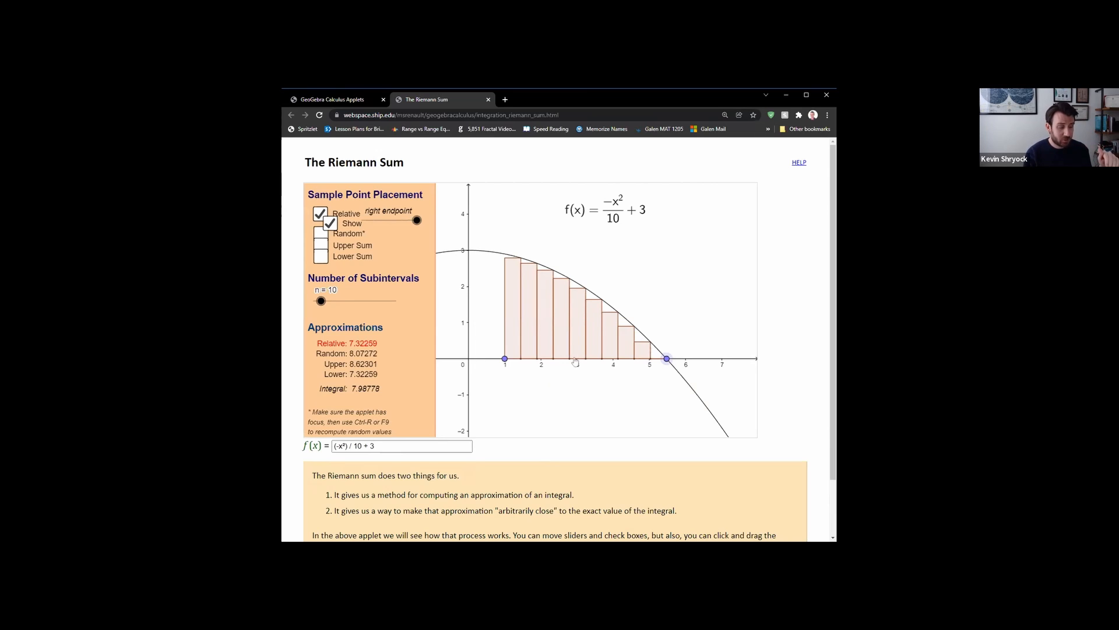
mouse_move(606, 376)
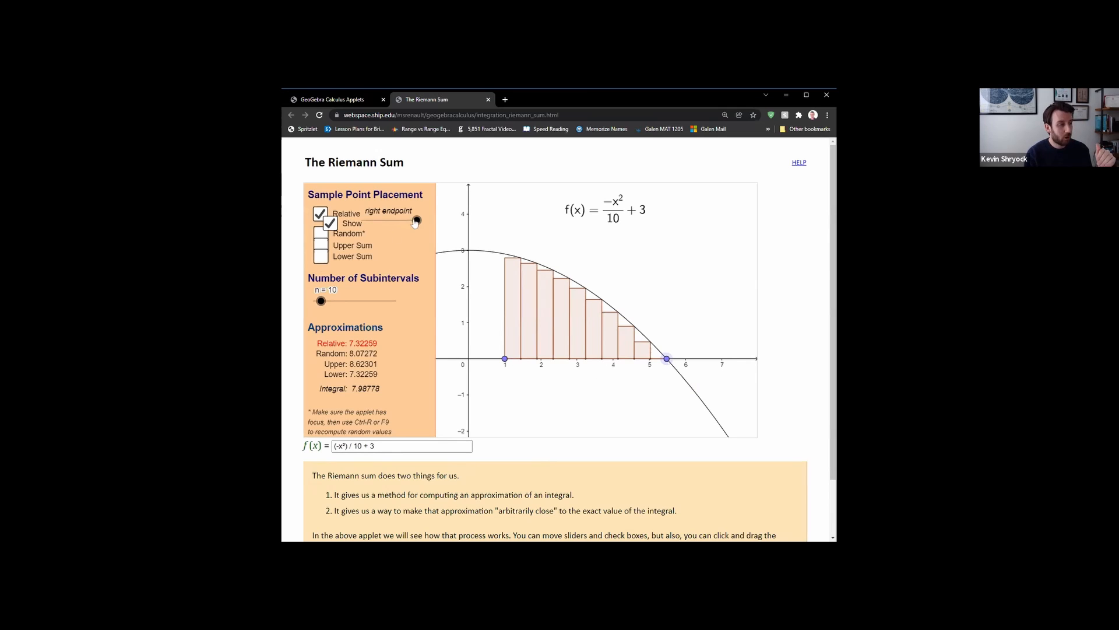
left_click_drag(416, 221, 385, 222)
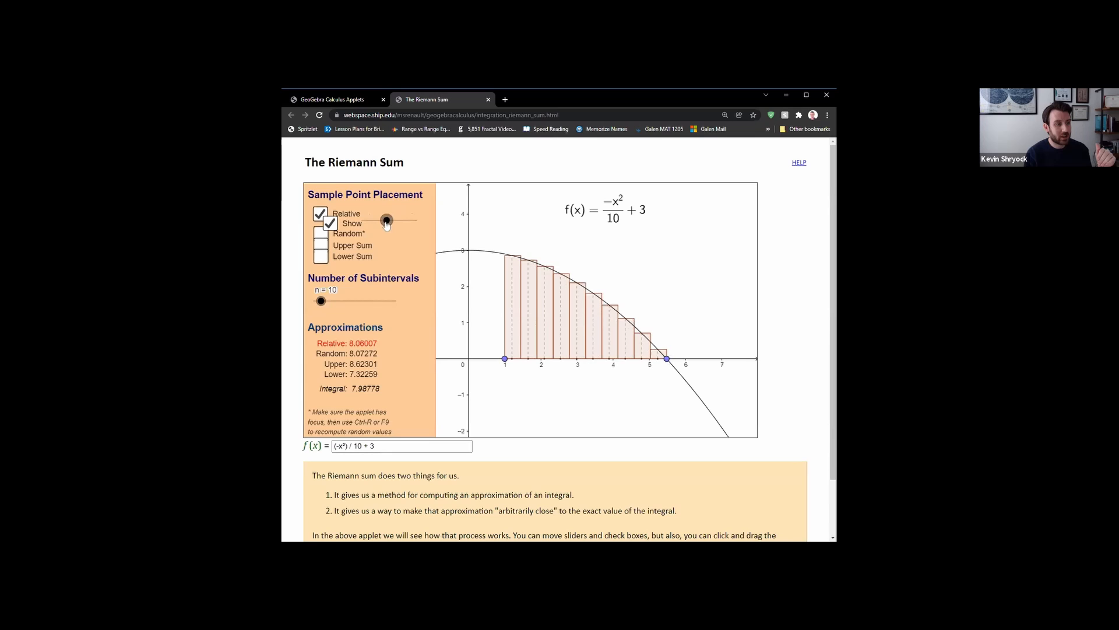
left_click_drag(386, 220, 391, 220)
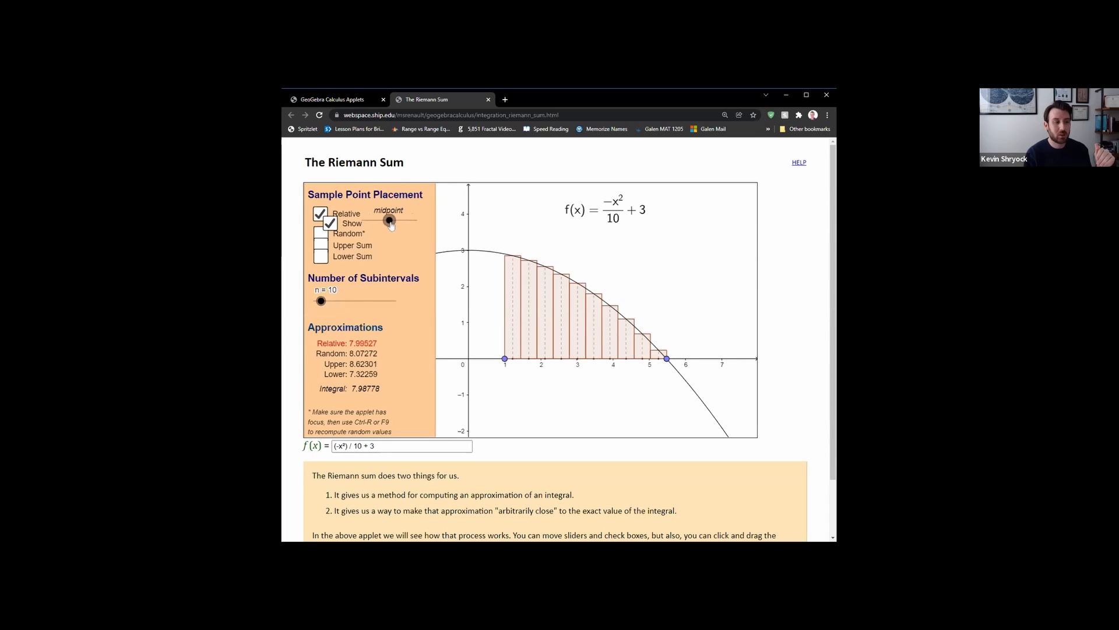
left_click_drag(389, 220, 385, 220)
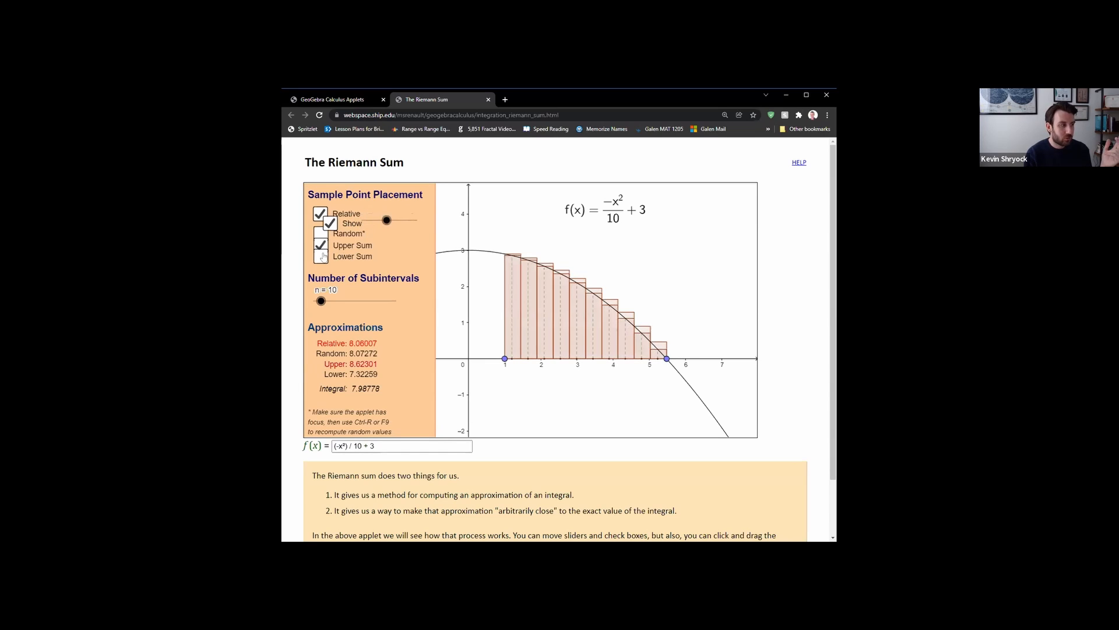
Step: Turn on Lower Sum and turn off Relative, showing Upper 8.62301 and Lower 7.32259
left_click(320, 256)
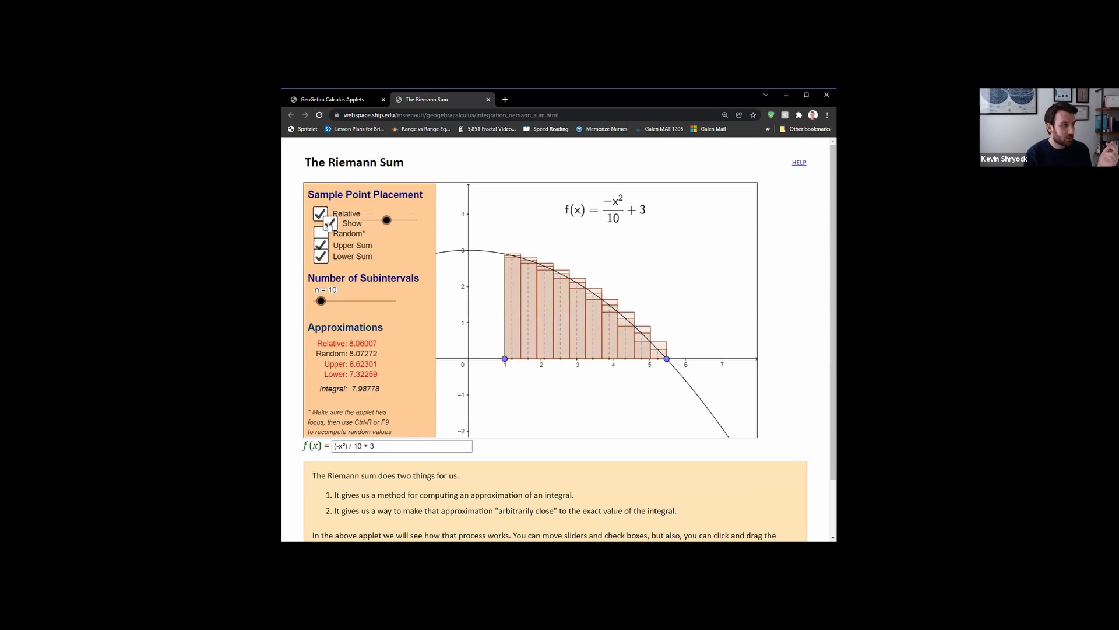
left_click(320, 213)
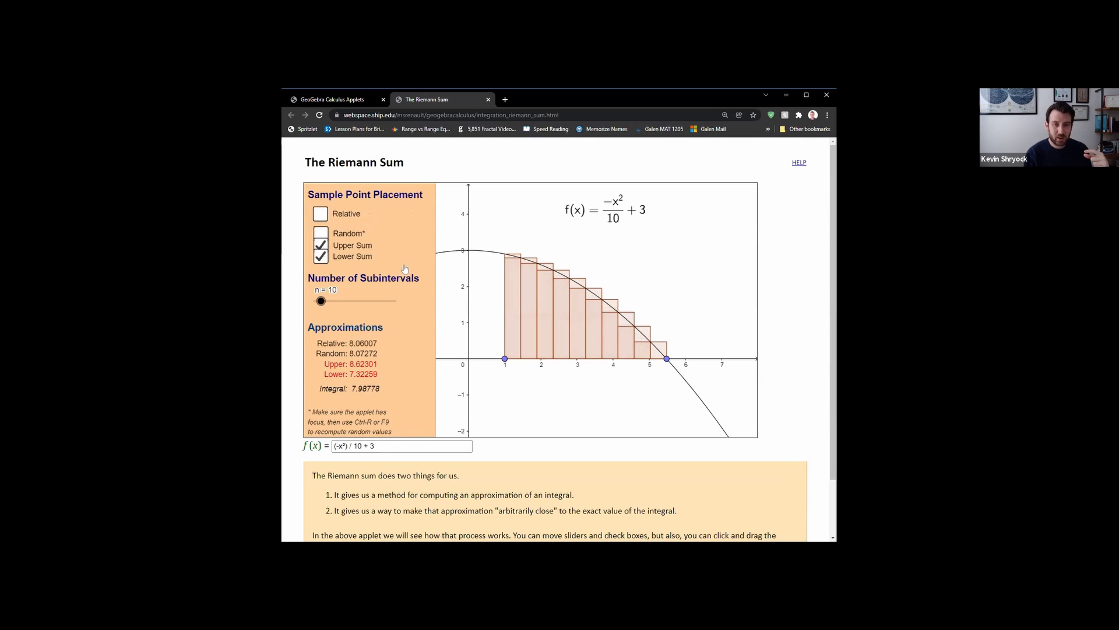
mouse_move(405, 283)
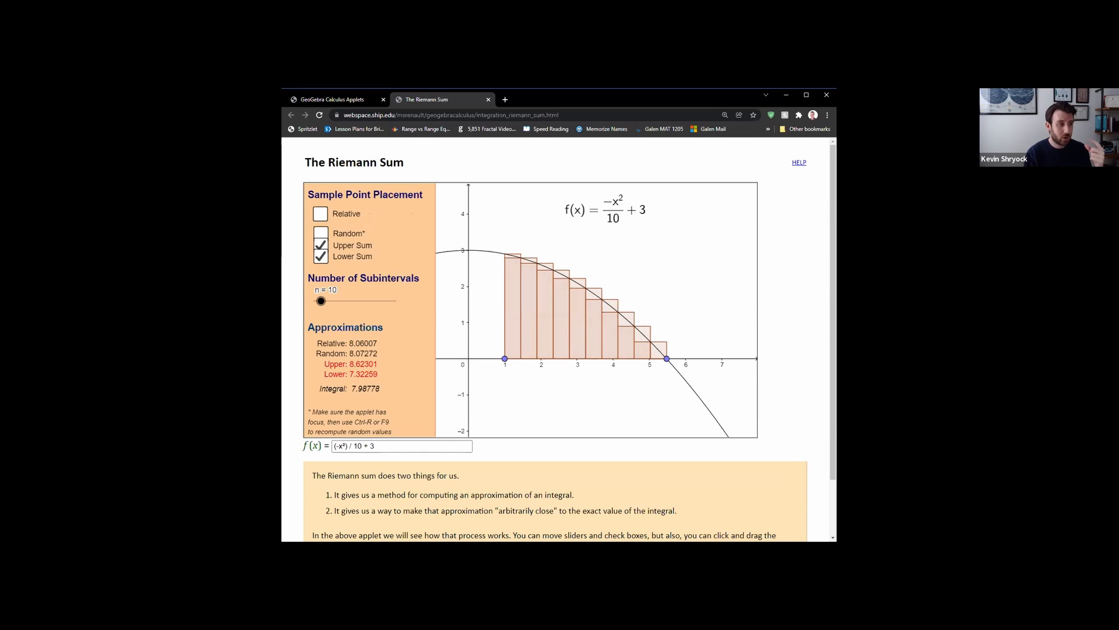
mouse_move(486, 332)
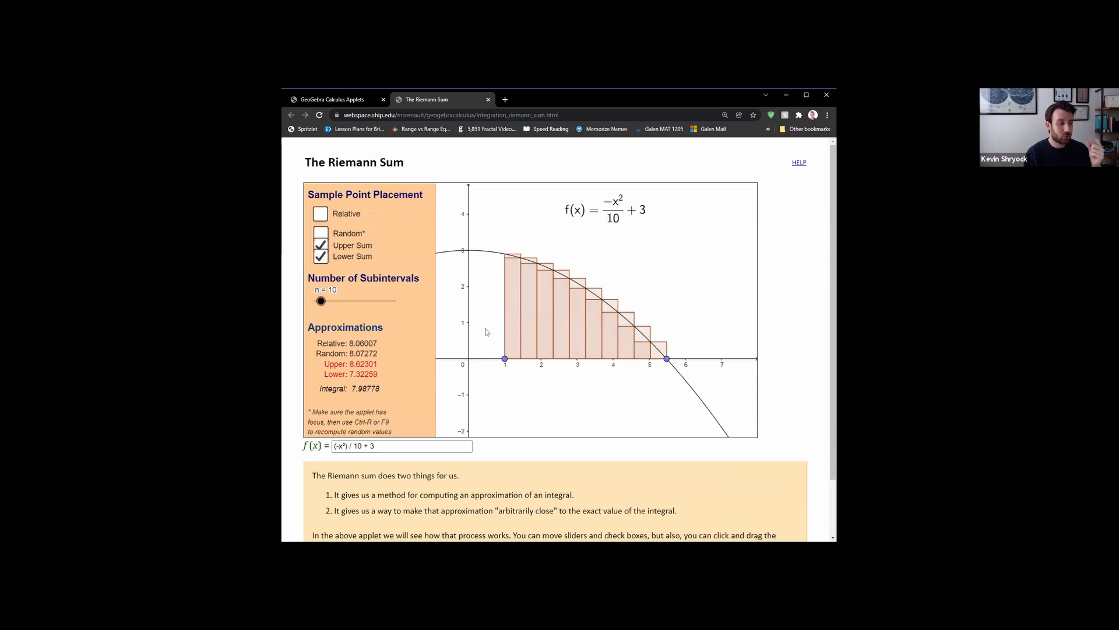
Step: Drag subintervals down to 6, then up to n = 100 (Upper 8.05265, Lower 7.92261)
left_click_drag(321, 301, 318, 301)
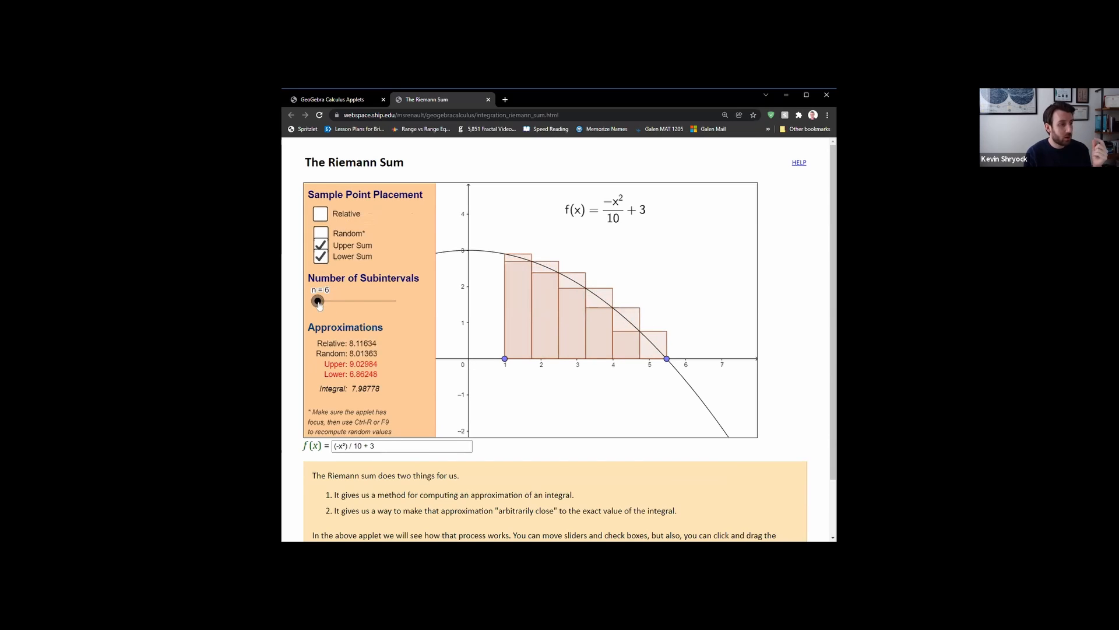
left_click_drag(318, 301, 396, 301)
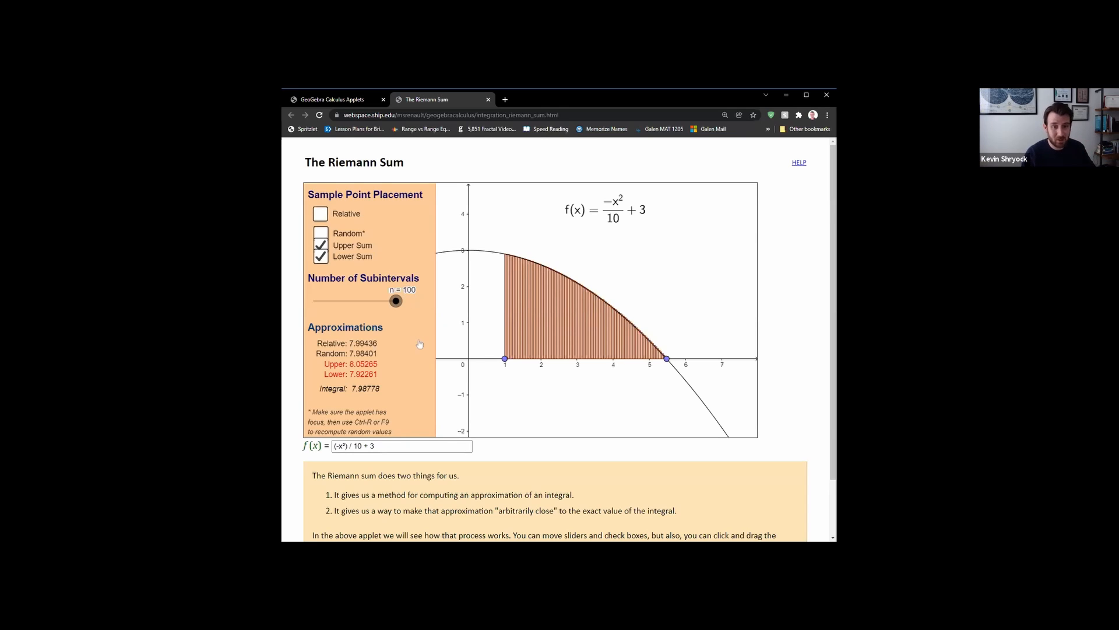
mouse_move(413, 348)
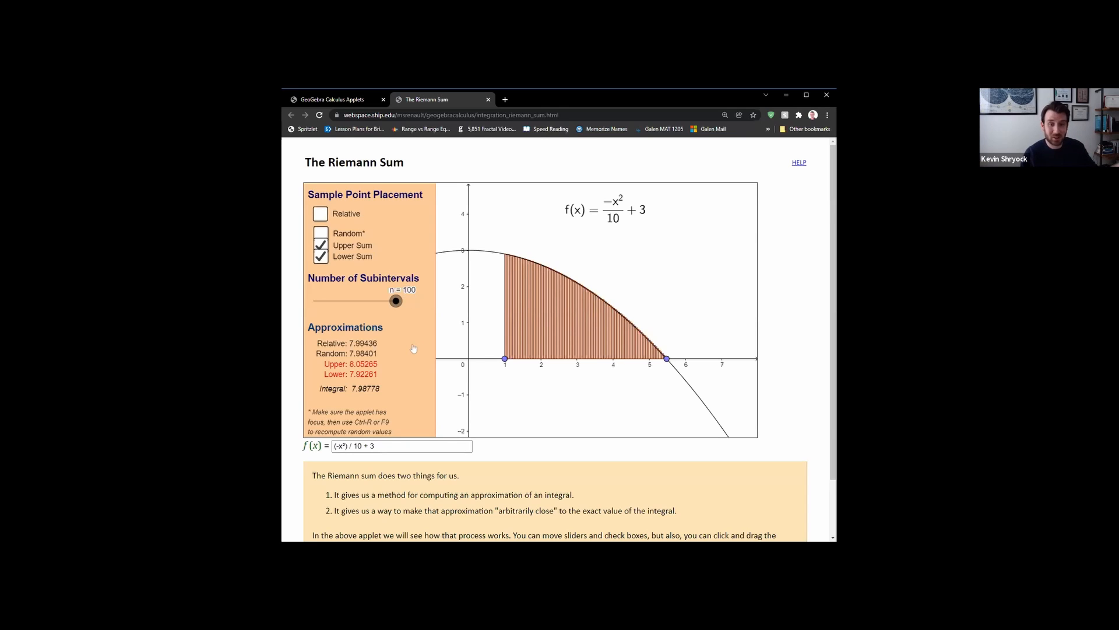
mouse_move(742, 361)
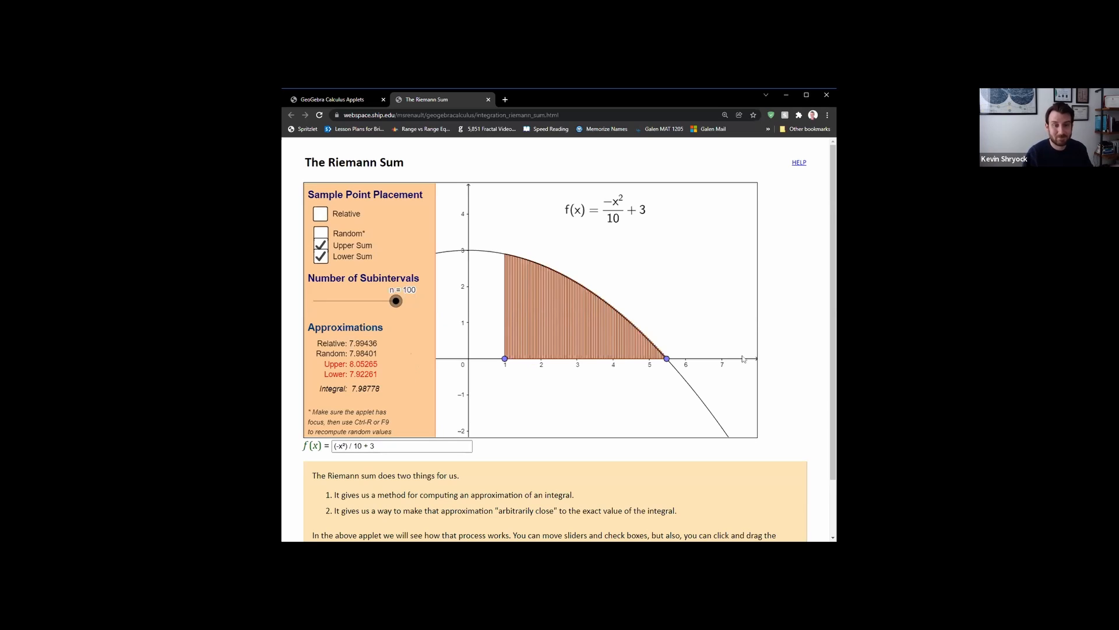